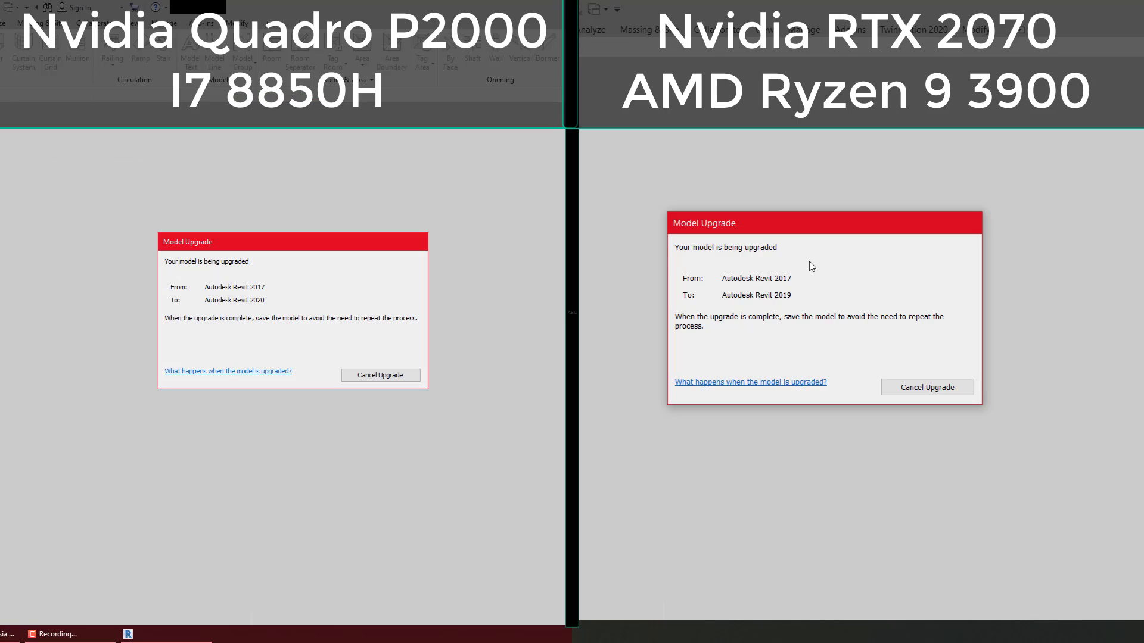
{"action": "mouse_move", "coordinate": [820, 287]}
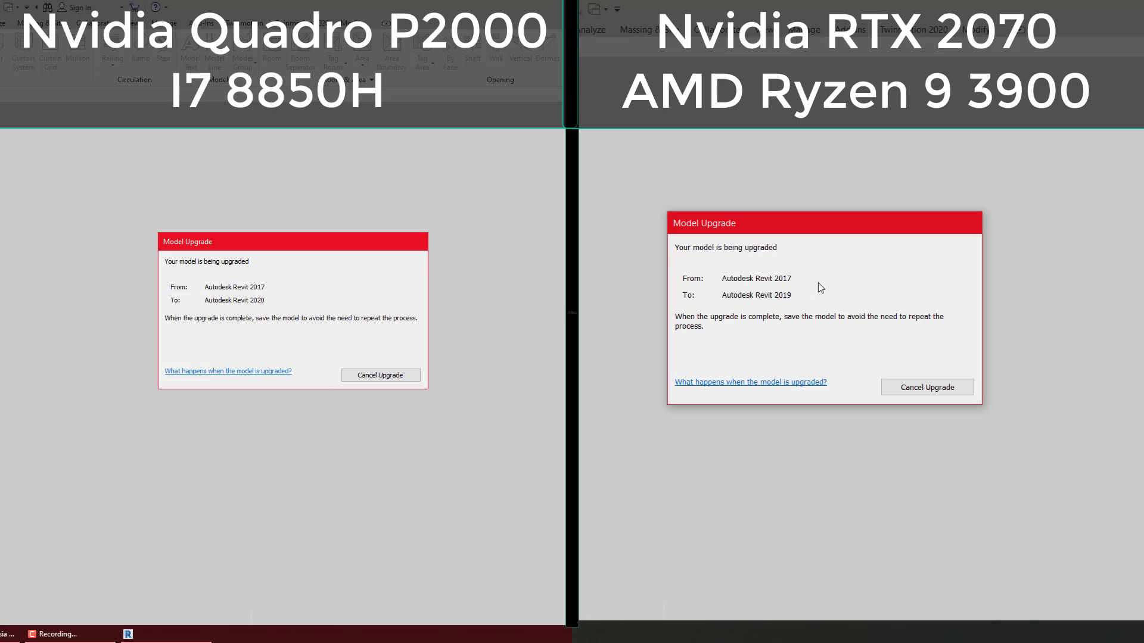
{"action": "mouse_move", "coordinate": [833, 271]}
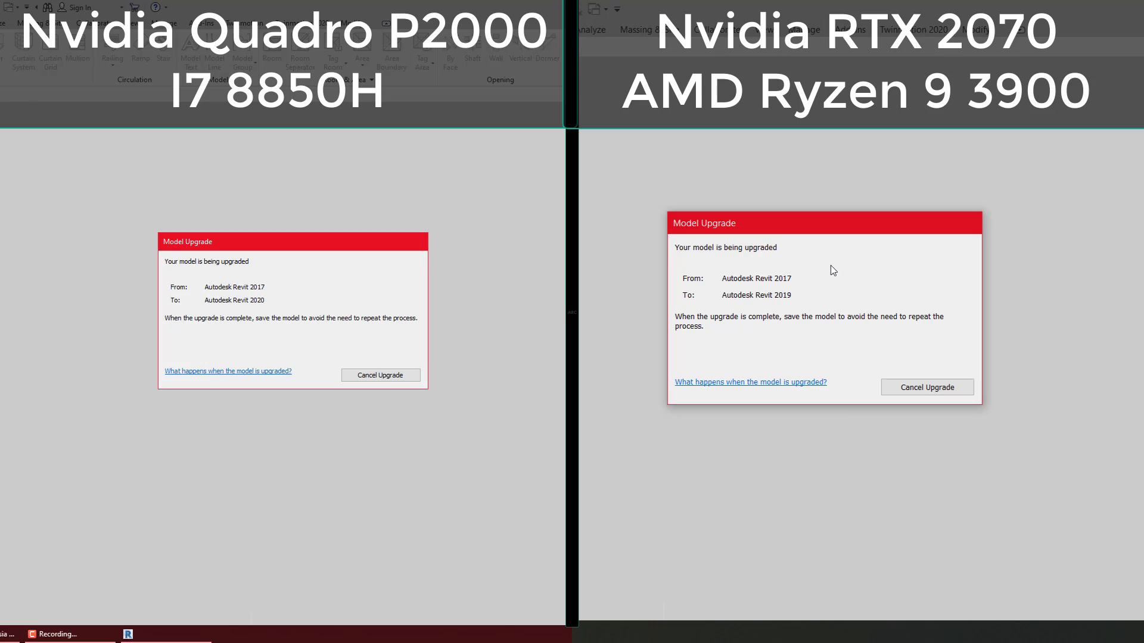
{"action": "mouse_move", "coordinate": [857, 260]}
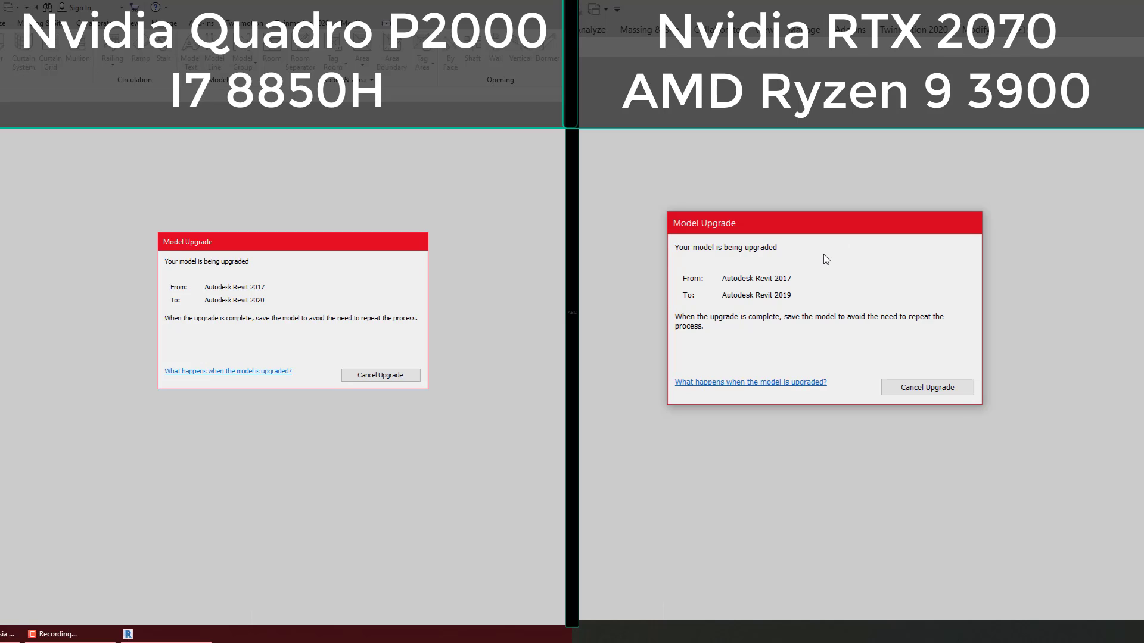
{"action": "mouse_move", "coordinate": [822, 223]}
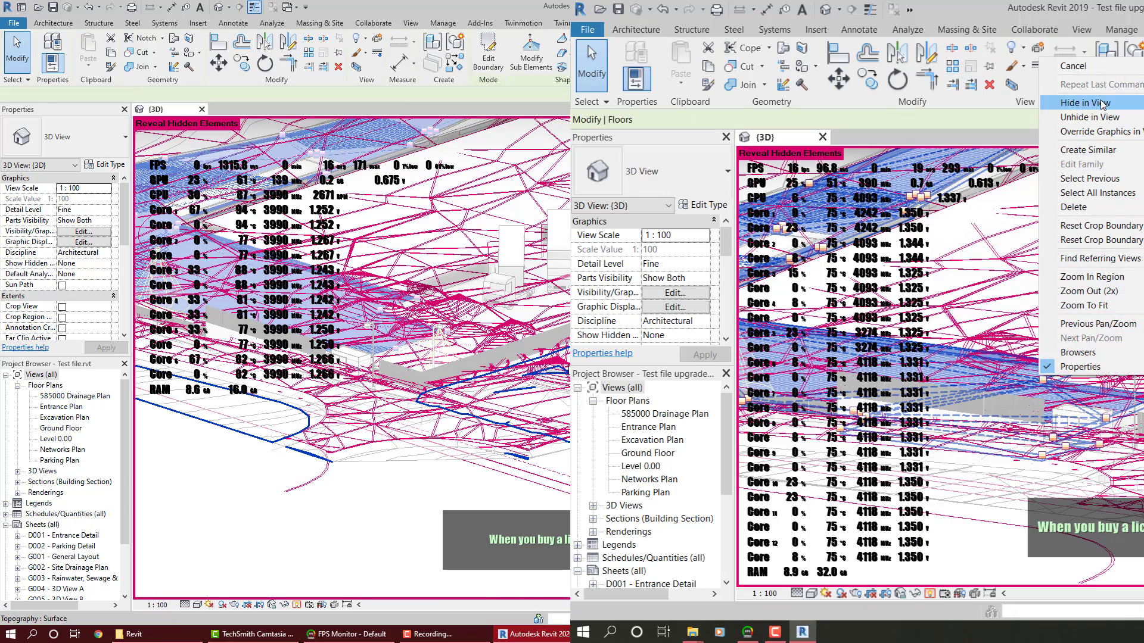
Step: Hide the selected cluttering element in the 3D view
{"action": "left_click", "coordinate": [1086, 102]}
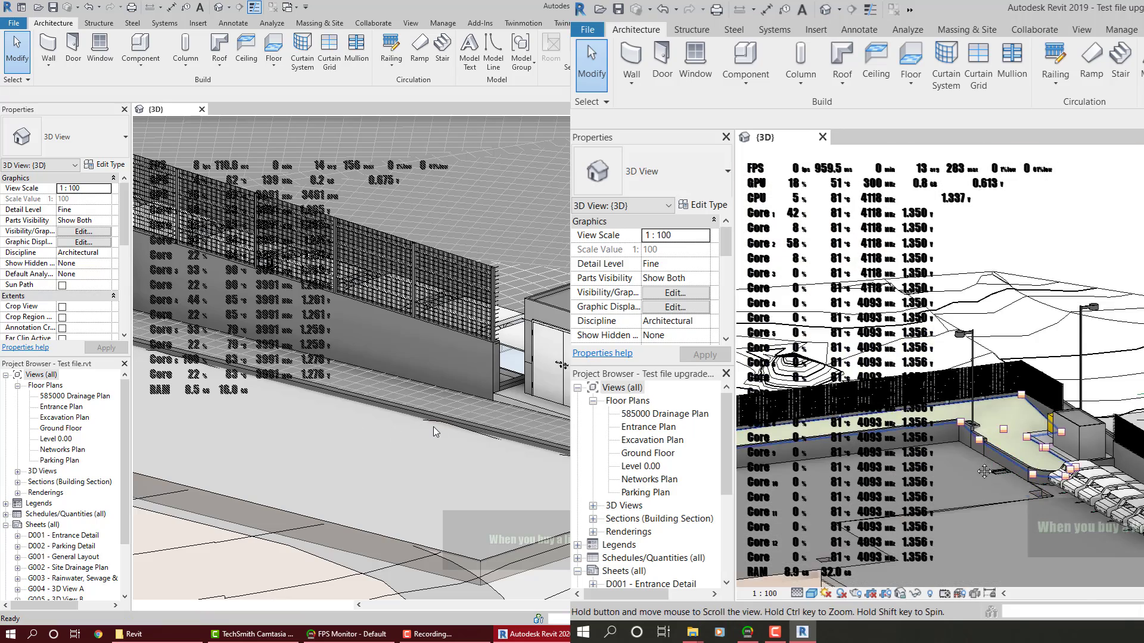
Step: Open the Entrance Plan and Networks Plan floor plans from the Project Browser
{"action": "double_click", "coordinate": [62, 406]}
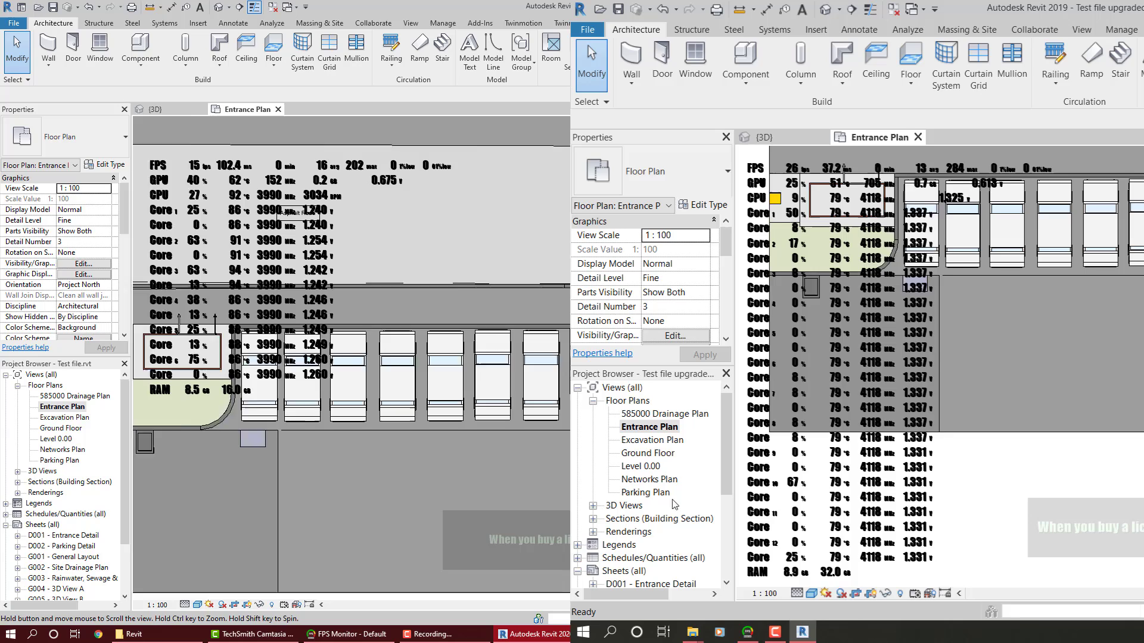
{"action": "double_click", "coordinate": [645, 478]}
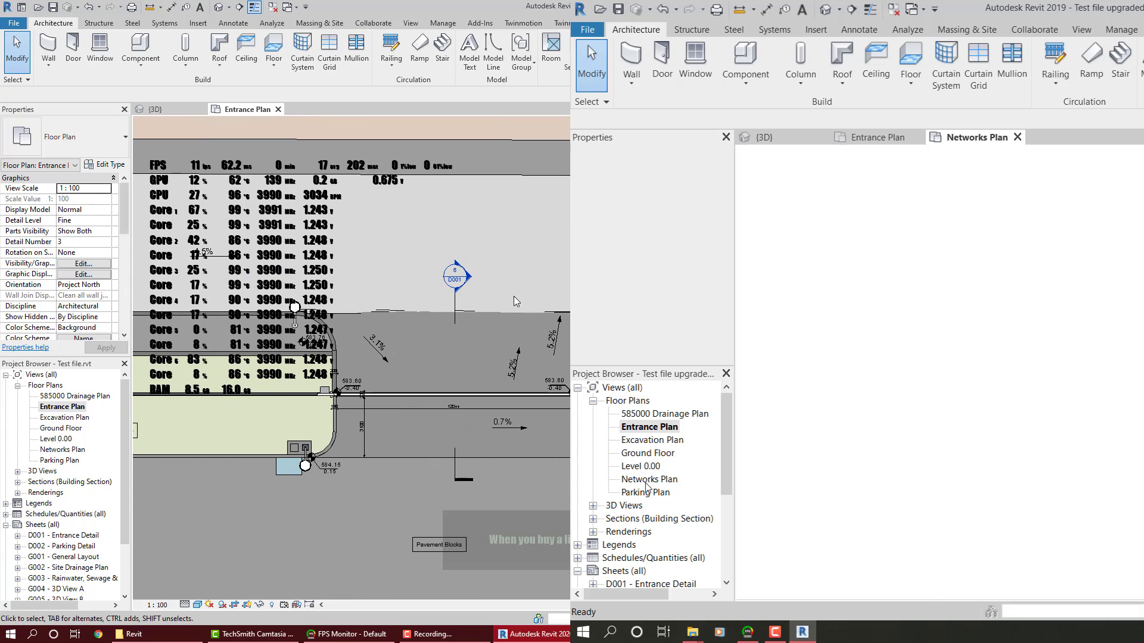